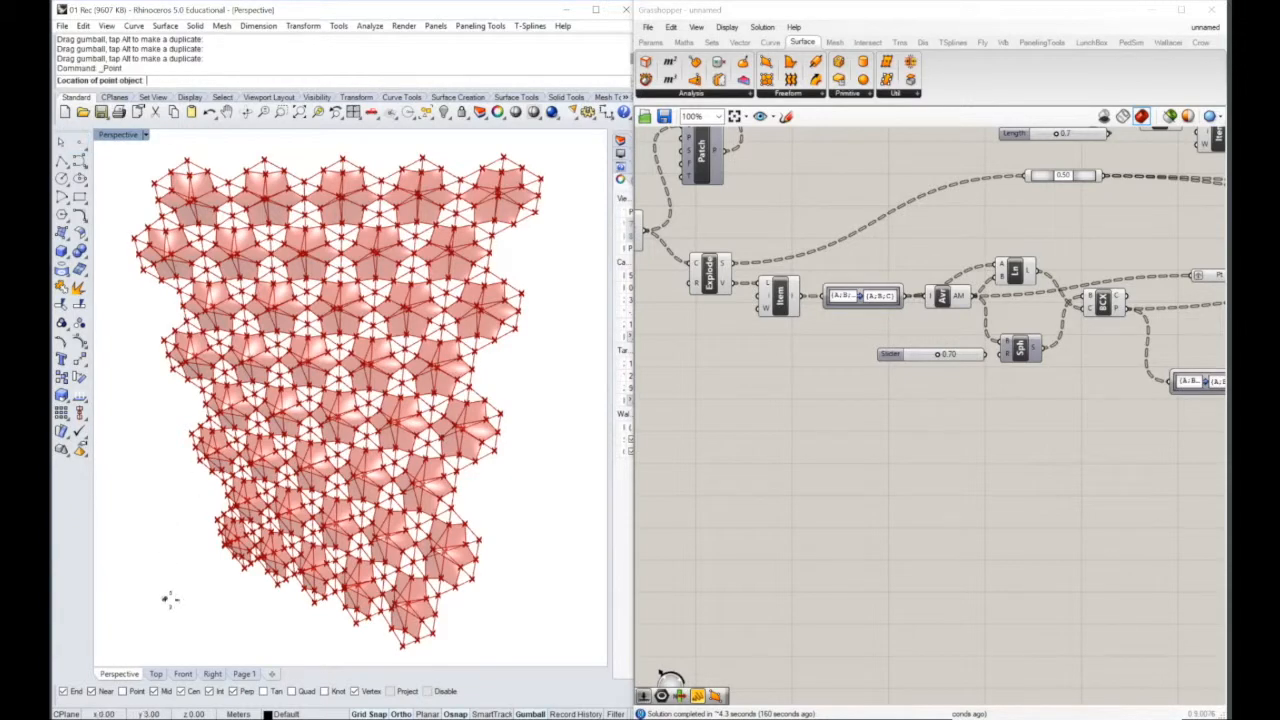
# - Place an attractor point in the Rhino scene and reference it into a Point parameter
pyautogui.moveTo(167, 598); pyautogui.dragTo(205, 625)
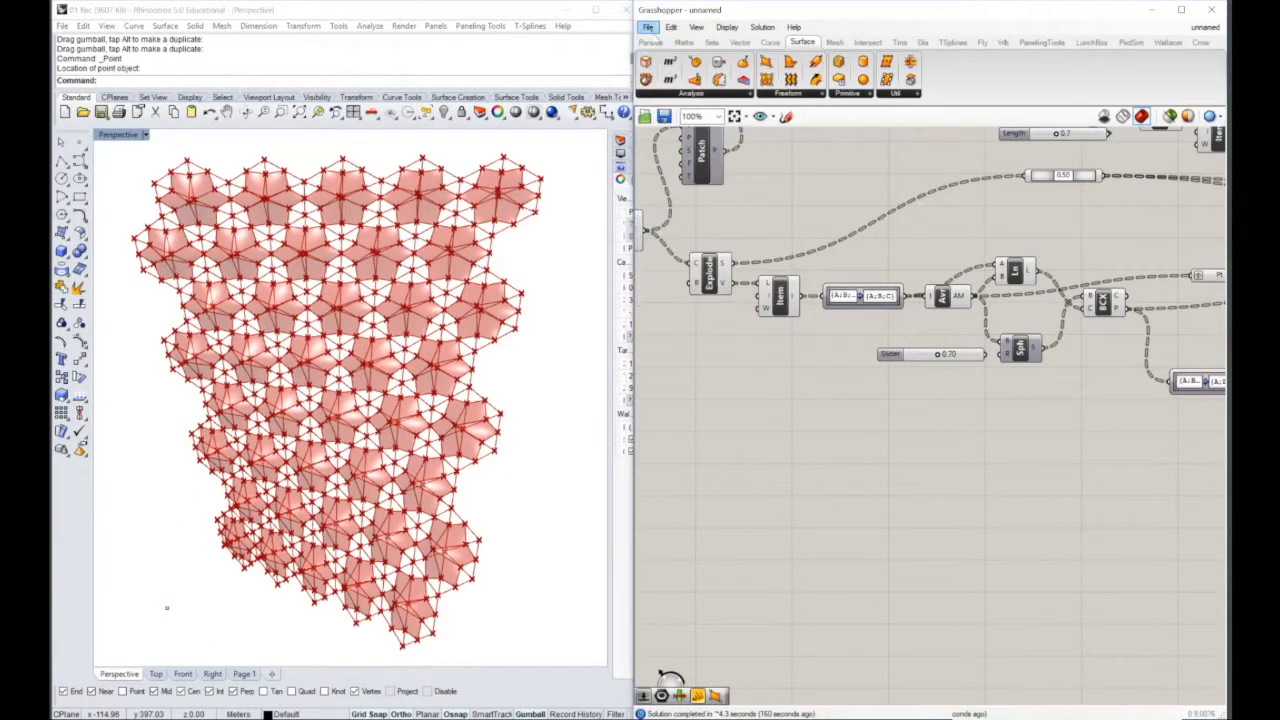
pyautogui.click(651, 42)
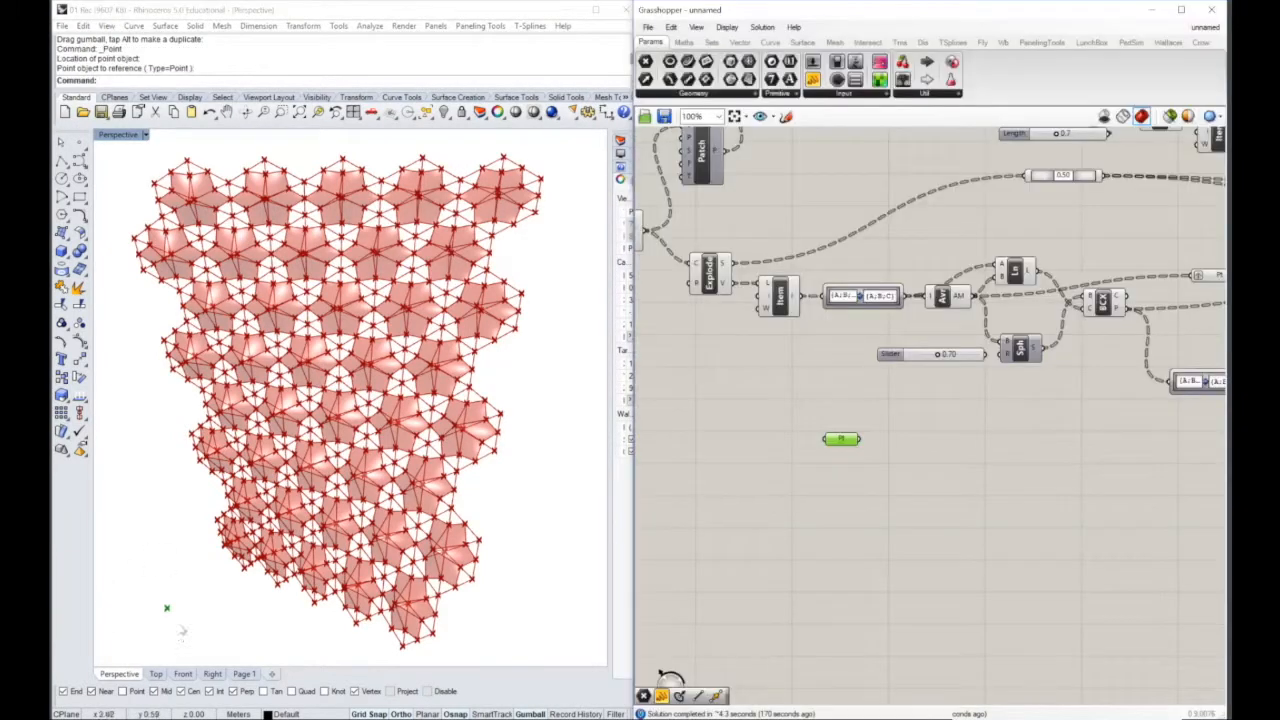
# - Build a Sphere centred on the attractor point with a Radius slider set to 10
pyautogui.moveTo(842, 439); pyautogui.dragTo(790, 460)
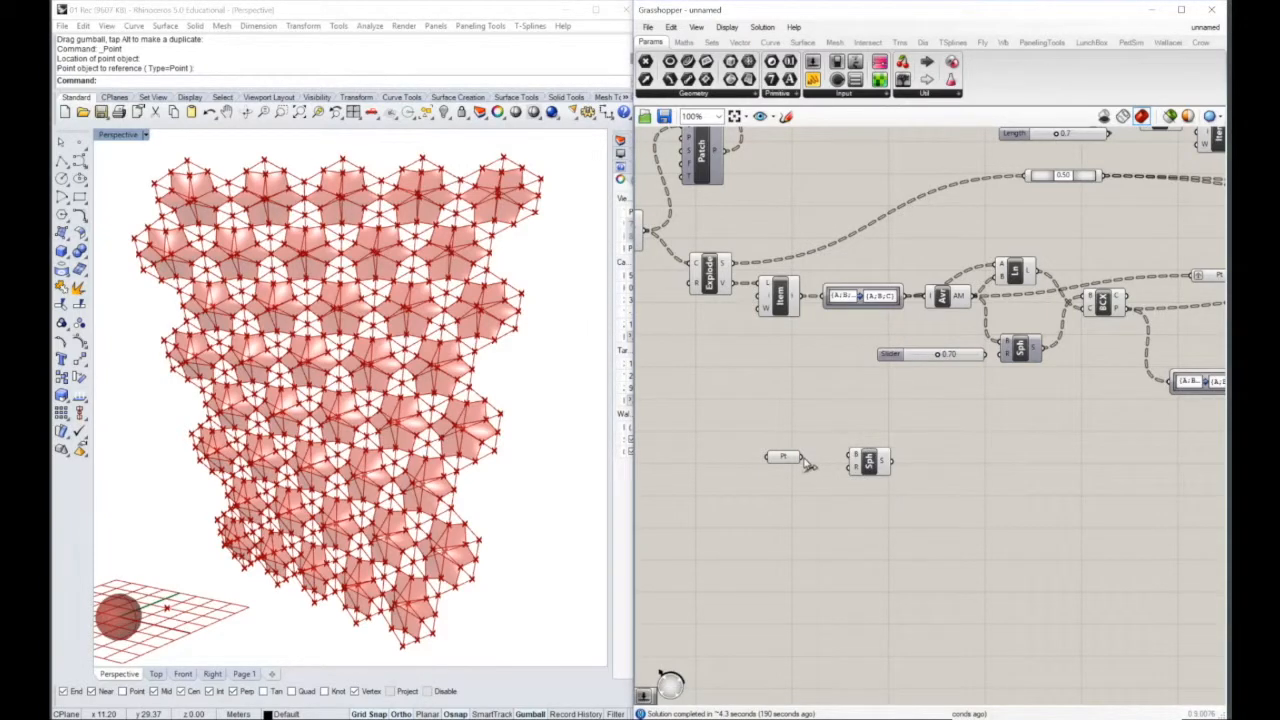
pyautogui.click(785, 456)
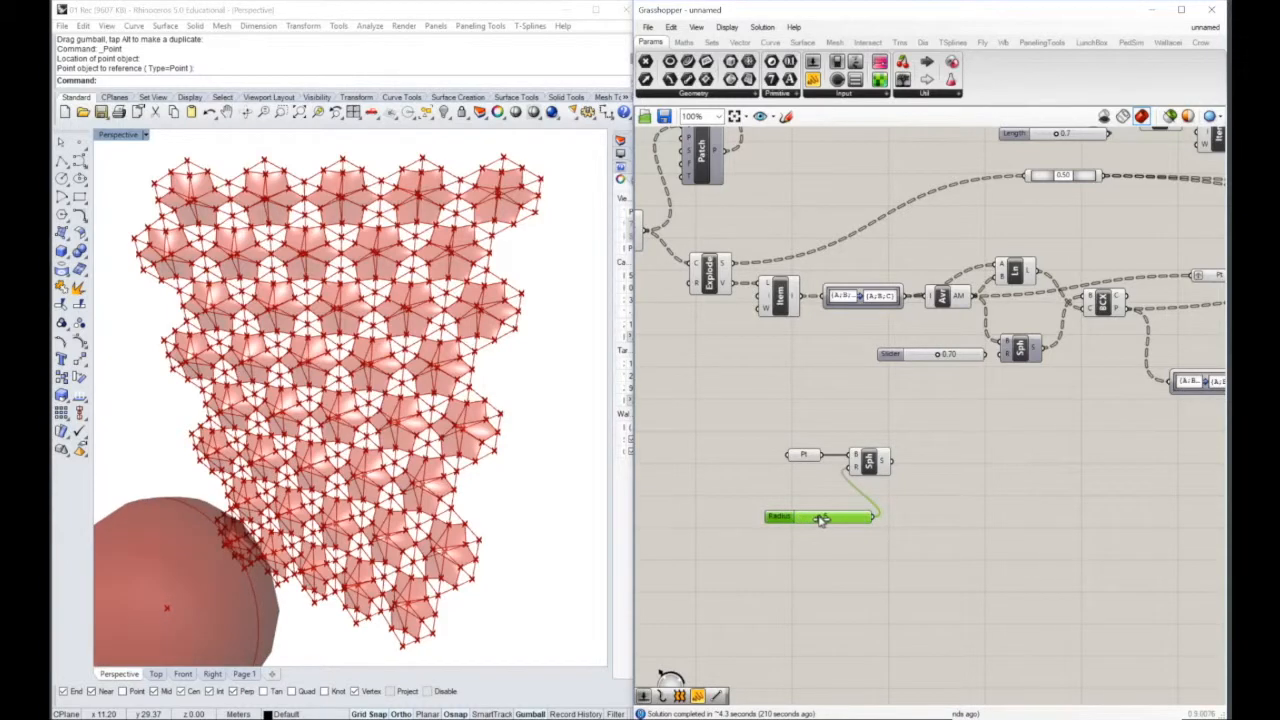
pyautogui.moveTo(820, 517); pyautogui.dragTo(820, 475)
pyautogui.write('dis')
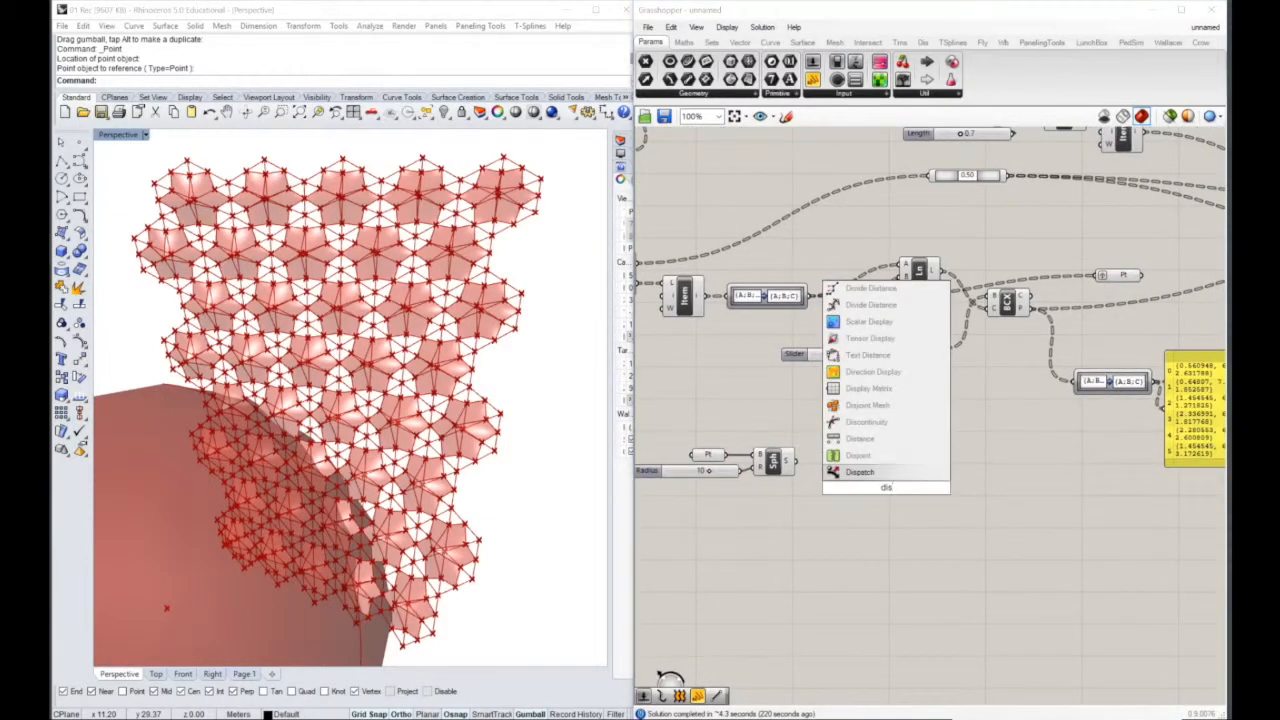
# - Add a Distance component measuring from the panel points to the attractor
pyautogui.click(860, 472)
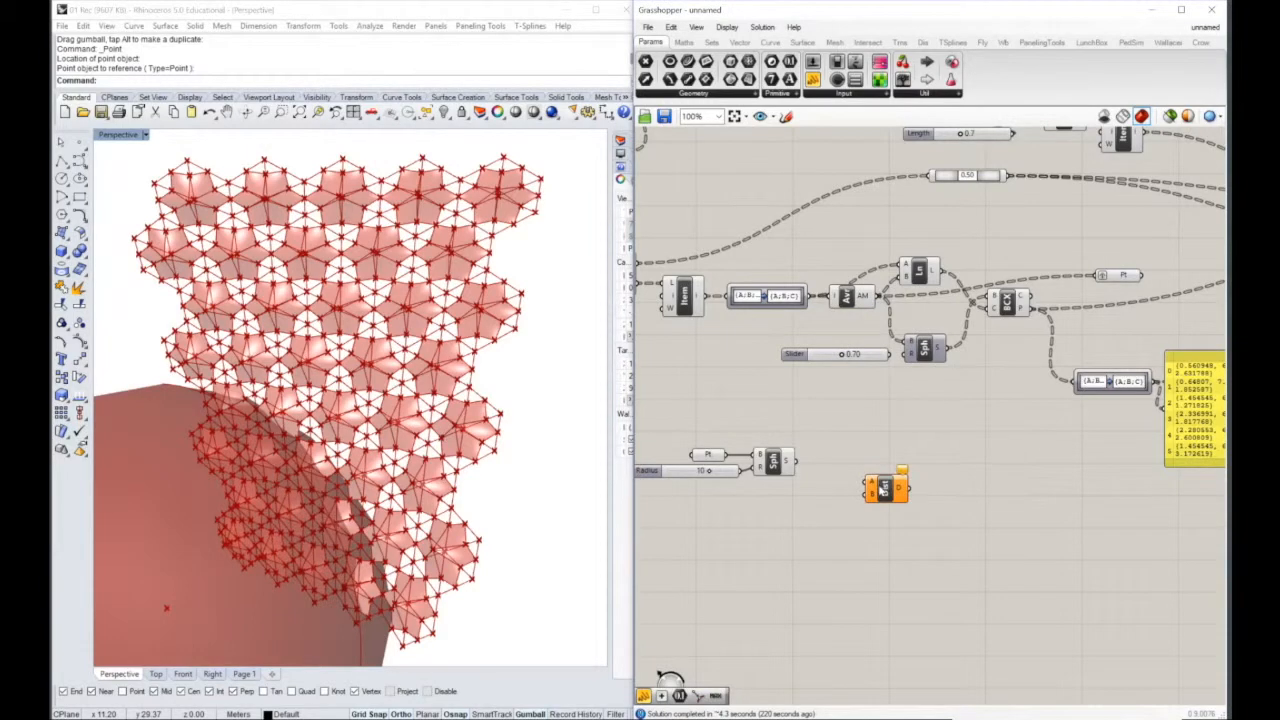
pyautogui.moveTo(885, 488); pyautogui.dragTo(865, 442)
pyautogui.write('min')
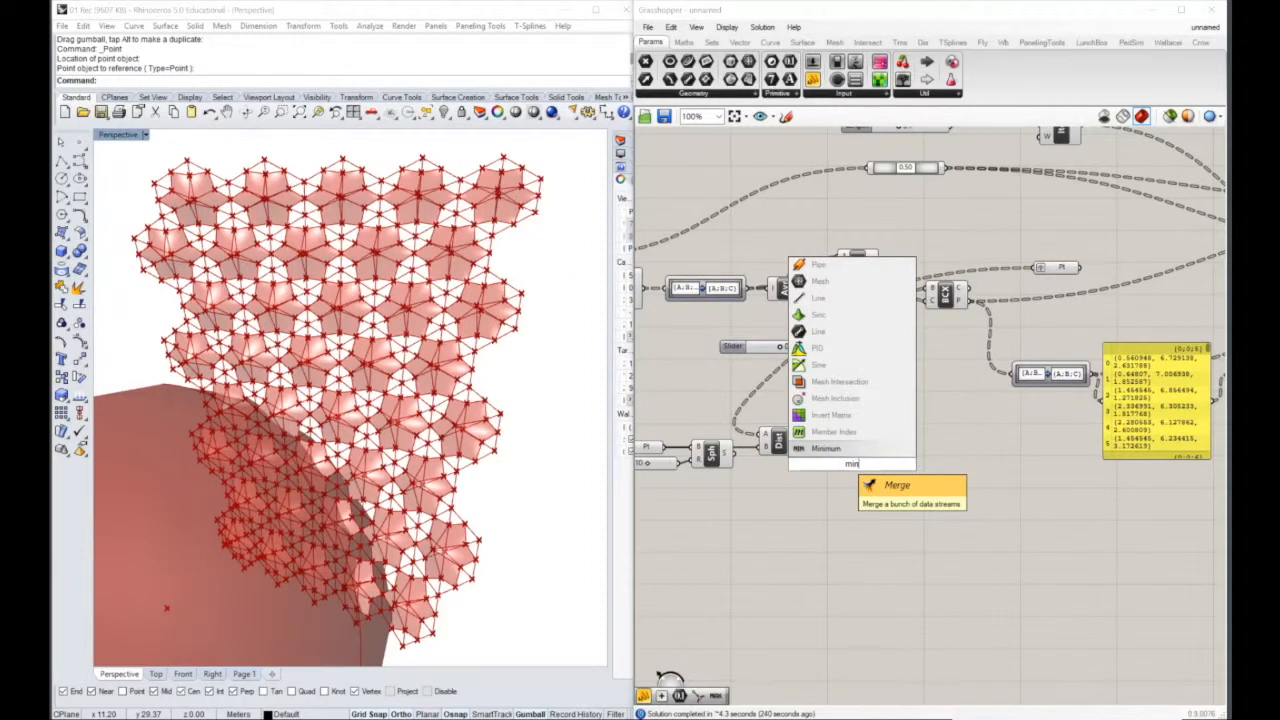
# - Add a Minimum component taking the Distance output and the Radius value
pyautogui.click(897, 485)
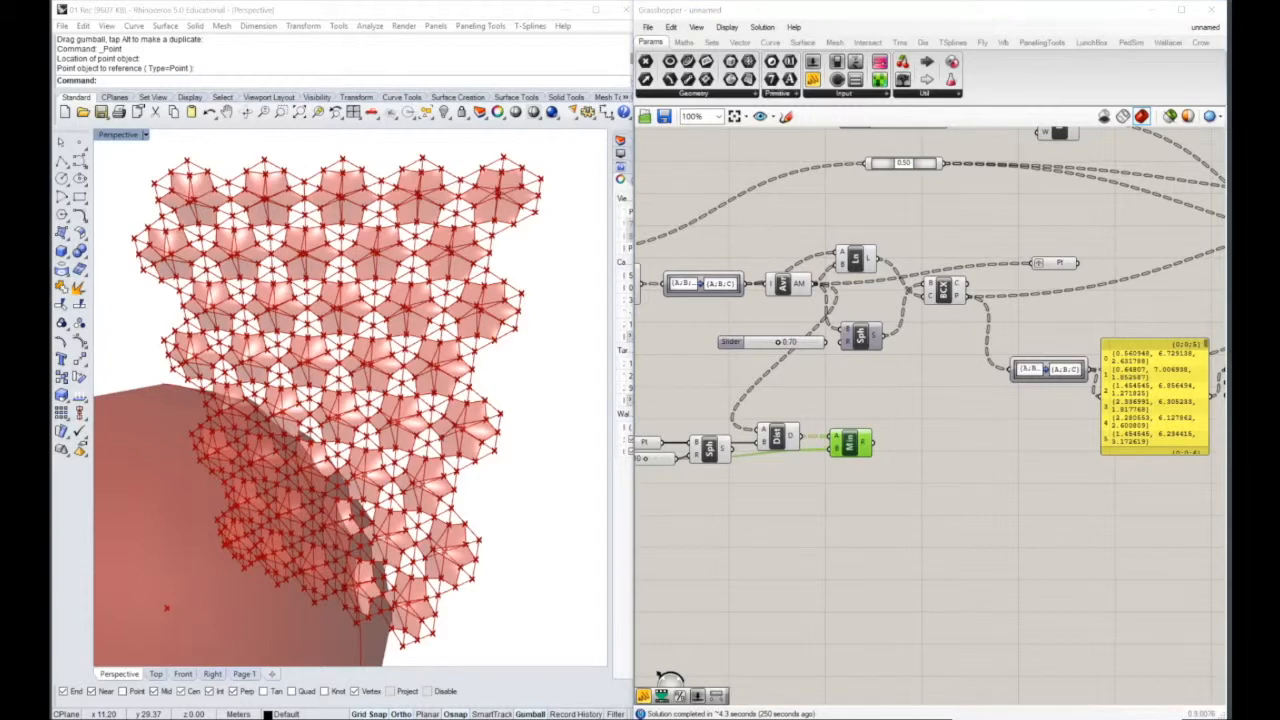
pyautogui.doubleClick(850, 440)
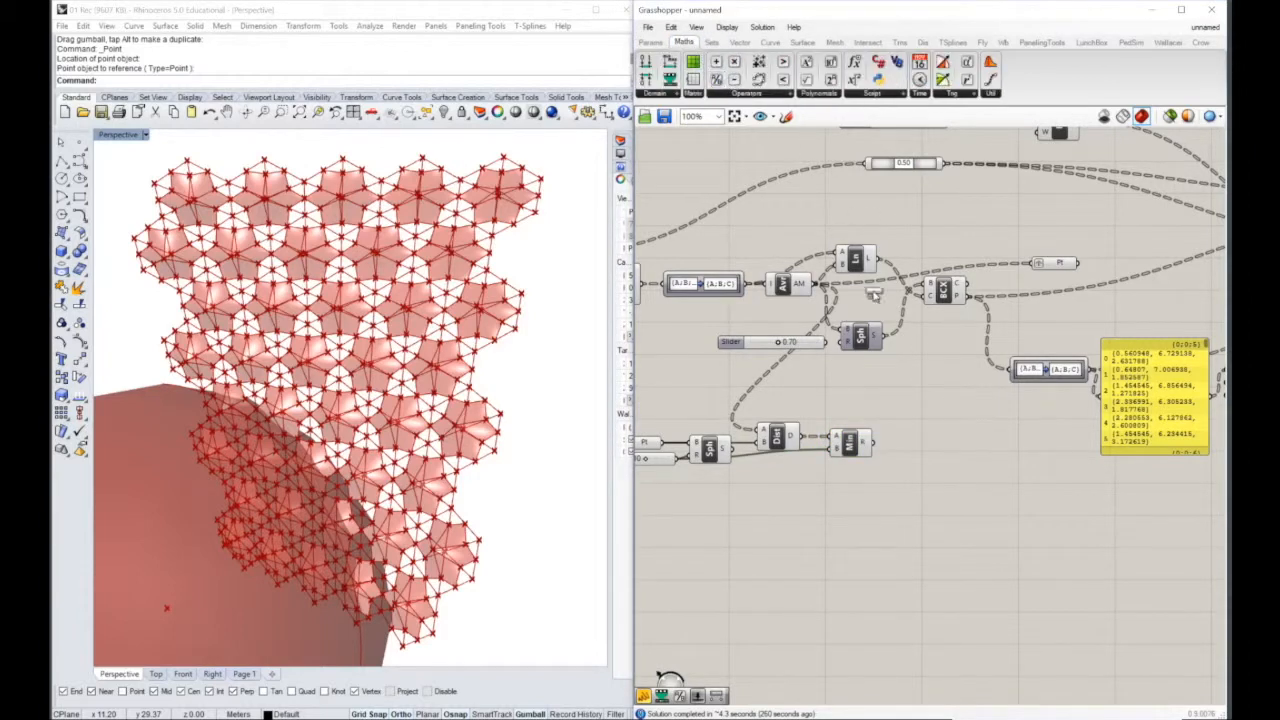
# - Divide the Minimum result by the Radius slider with a Division component
pyautogui.click(935, 433)
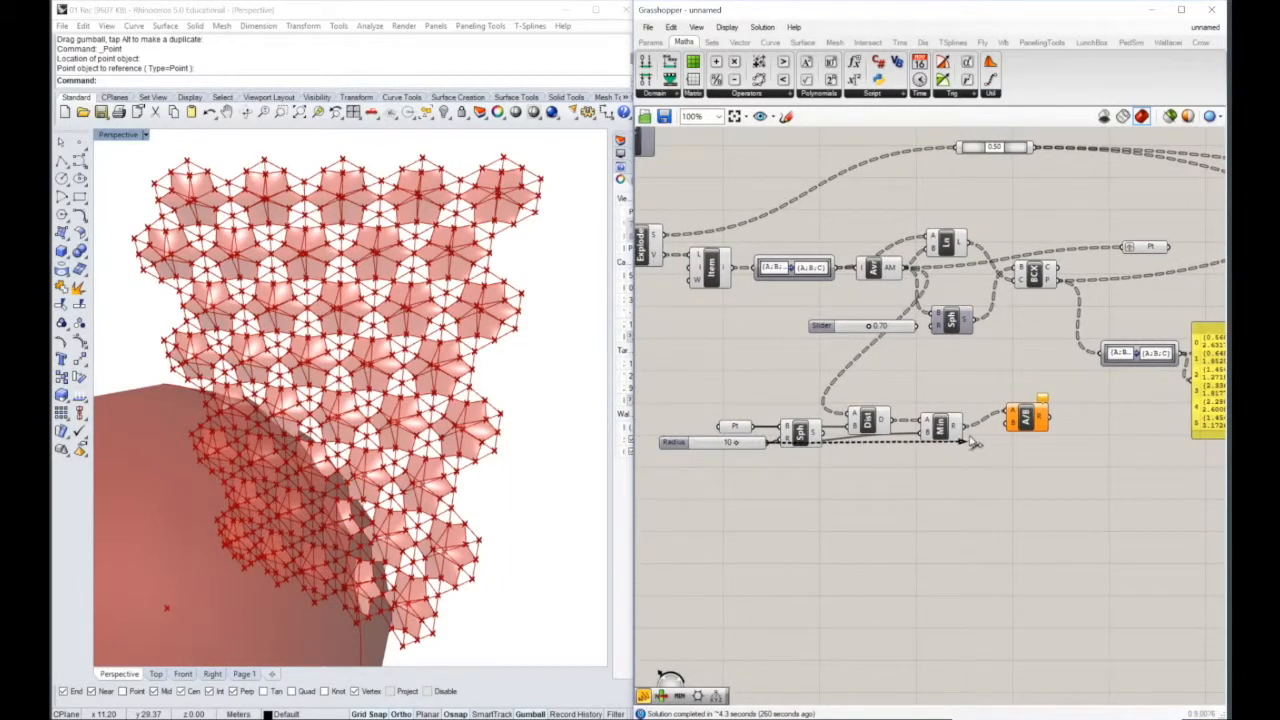
pyautogui.click(1015, 422)
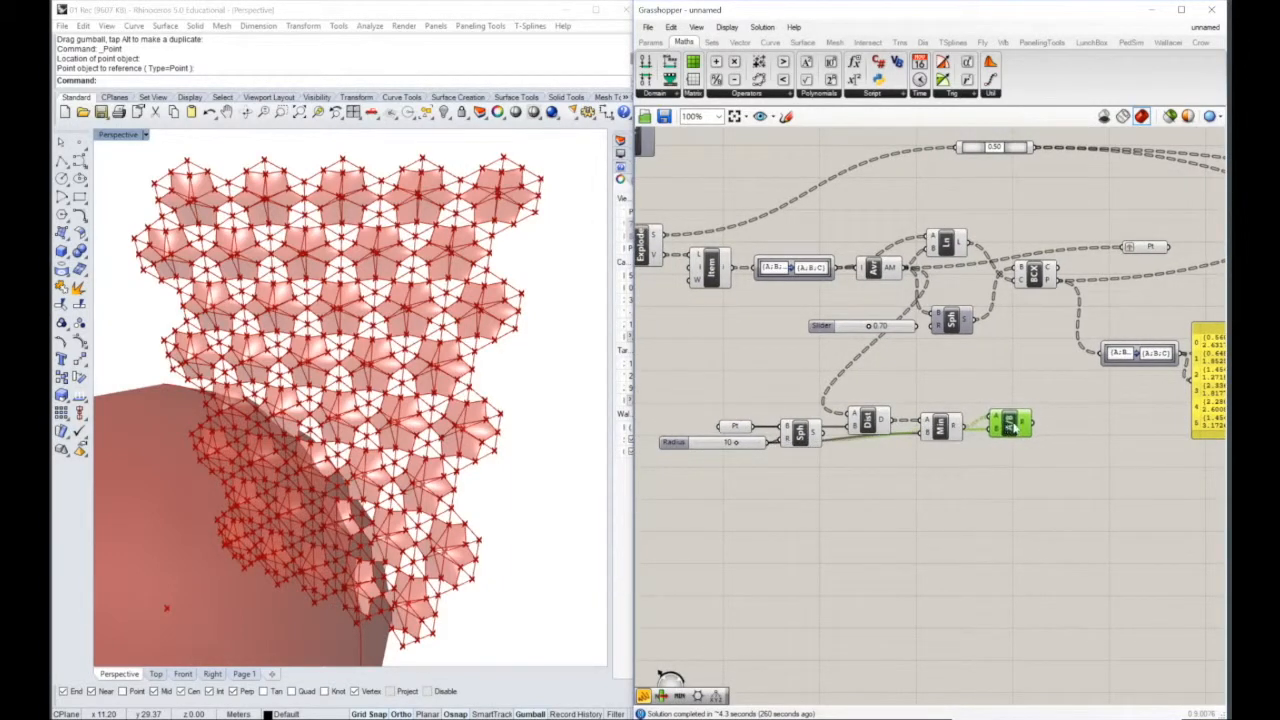
pyautogui.click(651, 42)
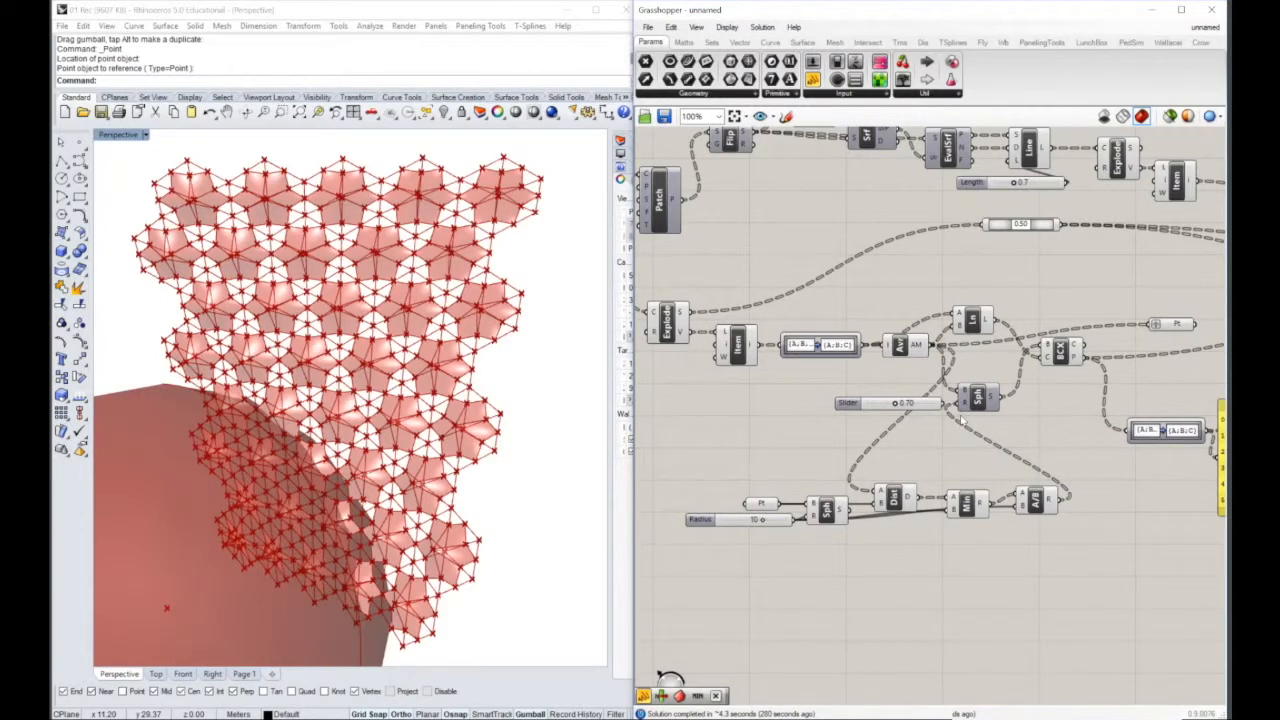
pyautogui.moveTo(945, 420)
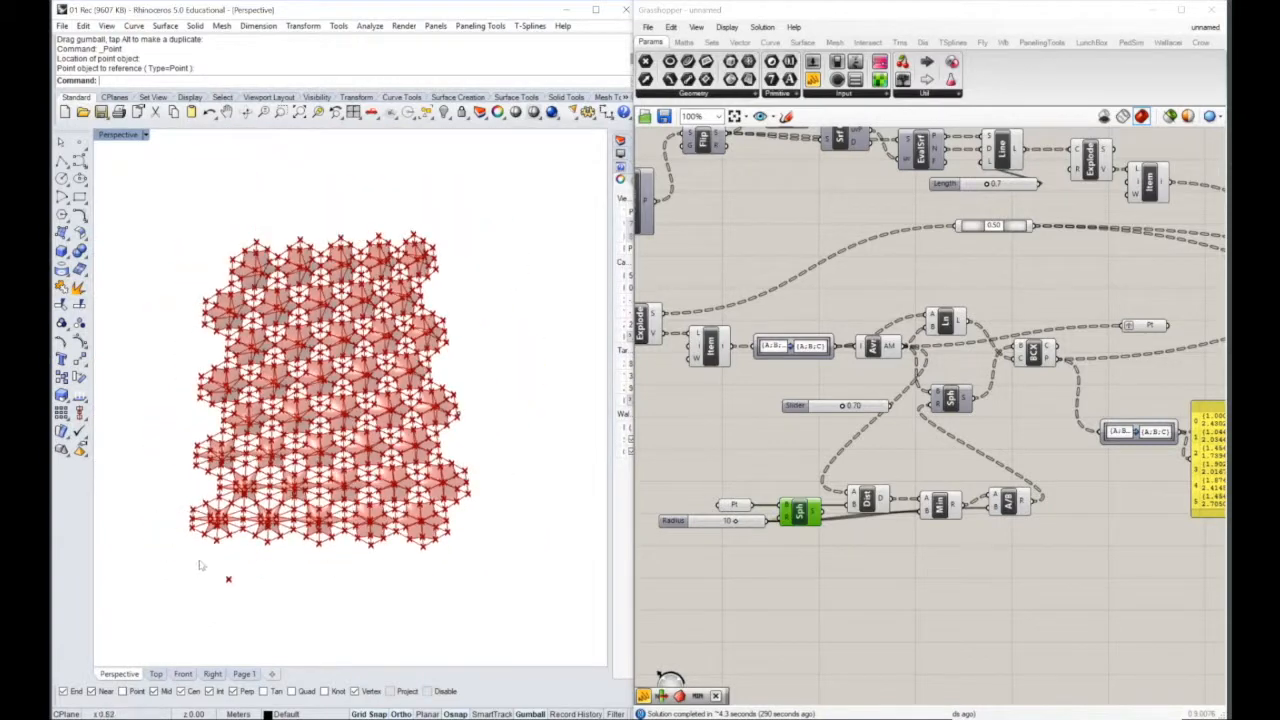
# - Select the attractor point and drag it below the panel pattern to vary nearby sphere sizes
pyautogui.click(228, 579)
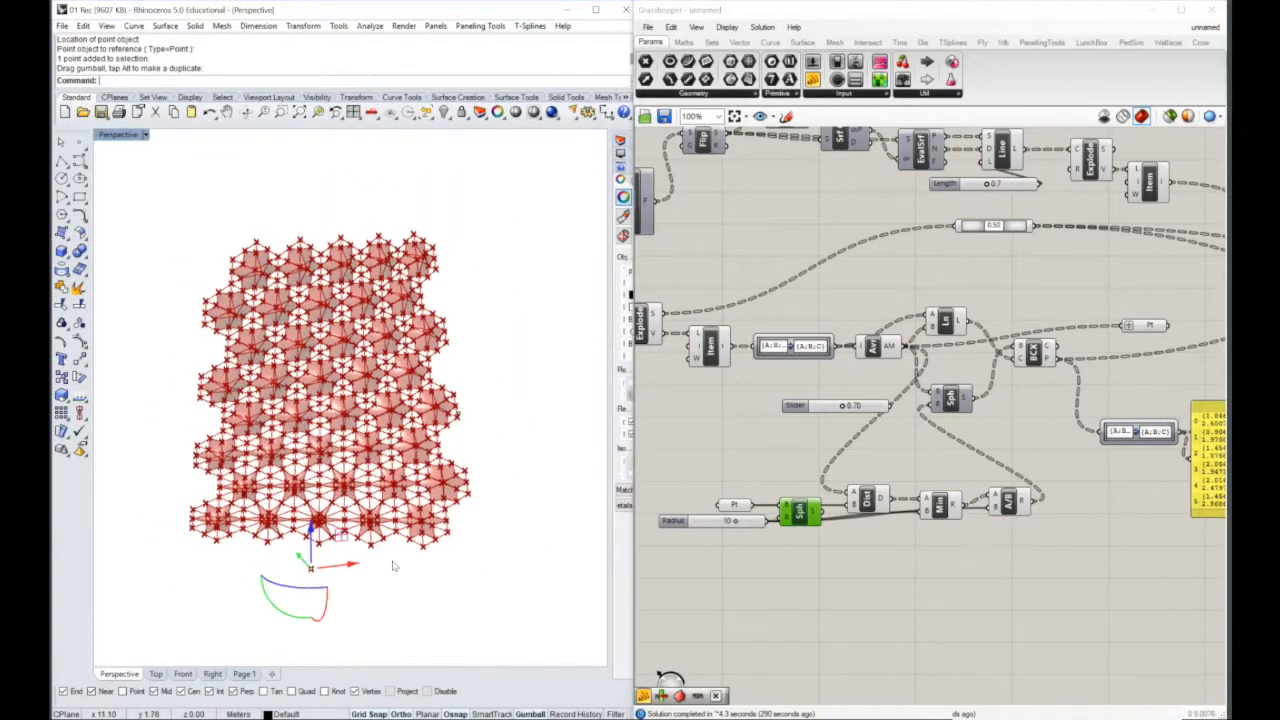
pyautogui.moveTo(313, 540); pyautogui.dragTo(348, 553)
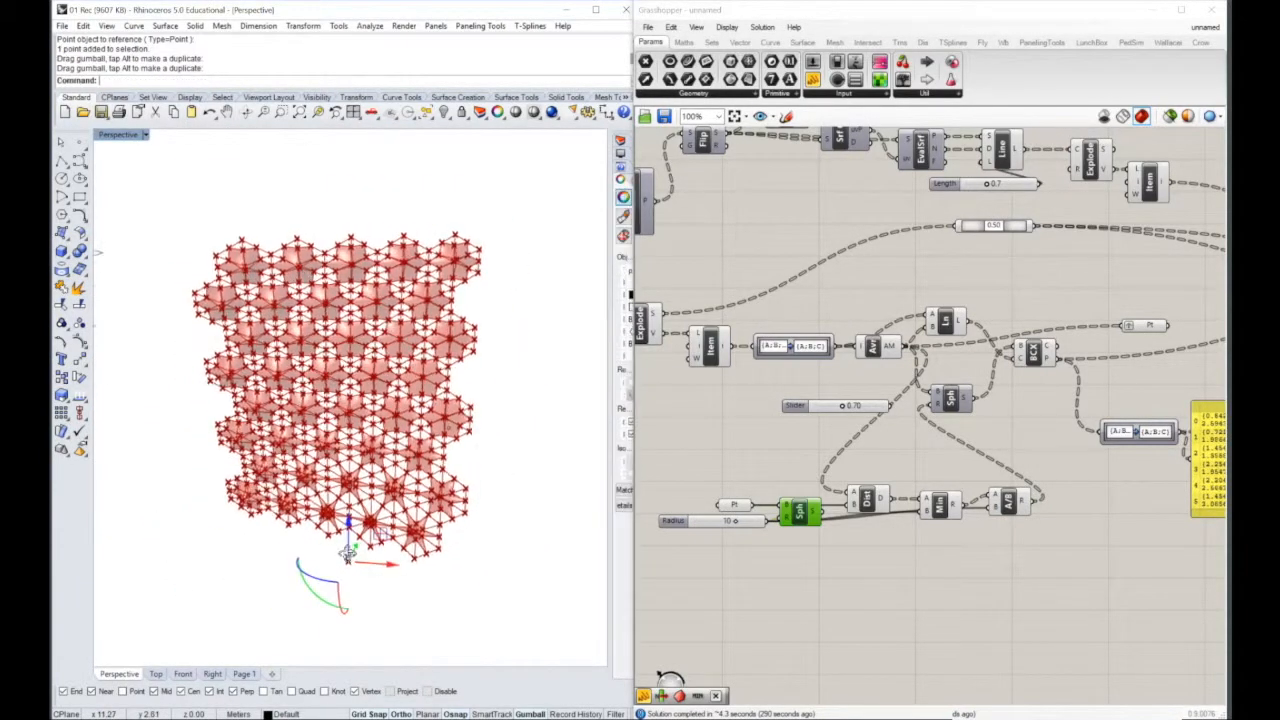